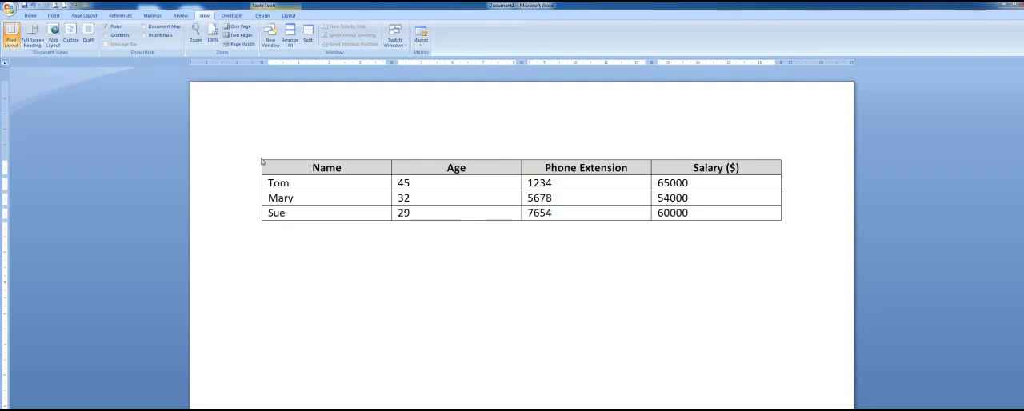
mouse_move(261, 159)
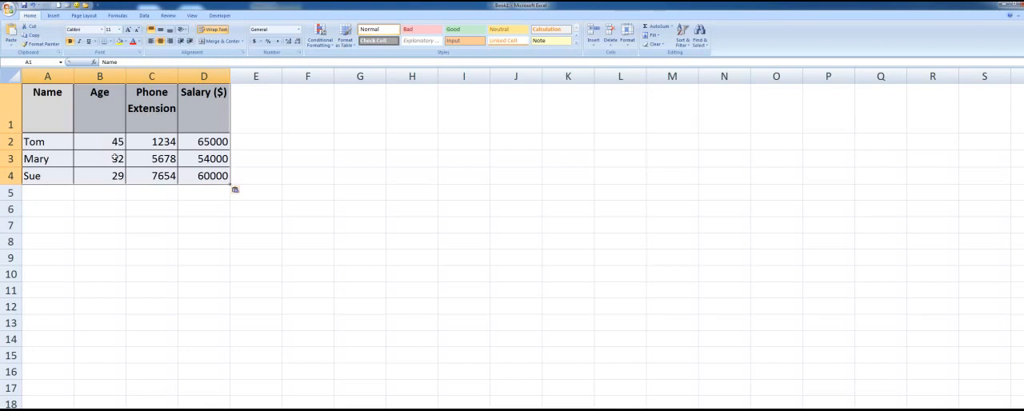
Step: Correct the second person's age to 32 and widen the Phone Extension column to fit its heading
type("32")
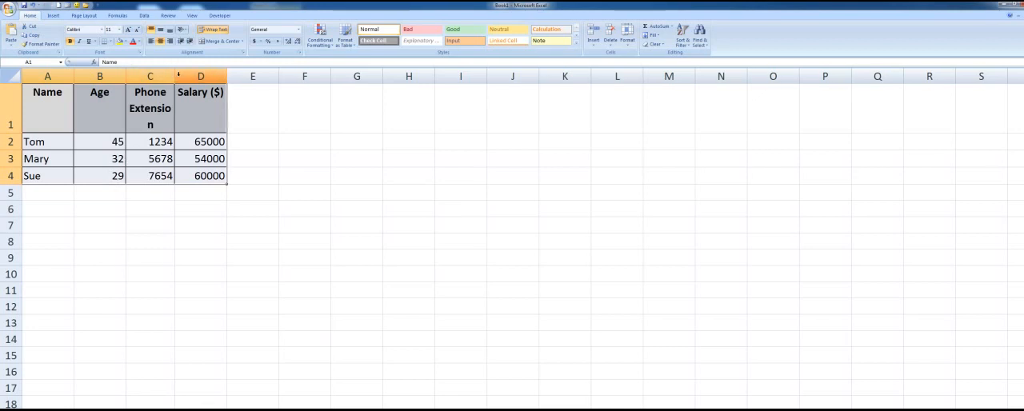
left_click_drag(173, 77, 230, 77)
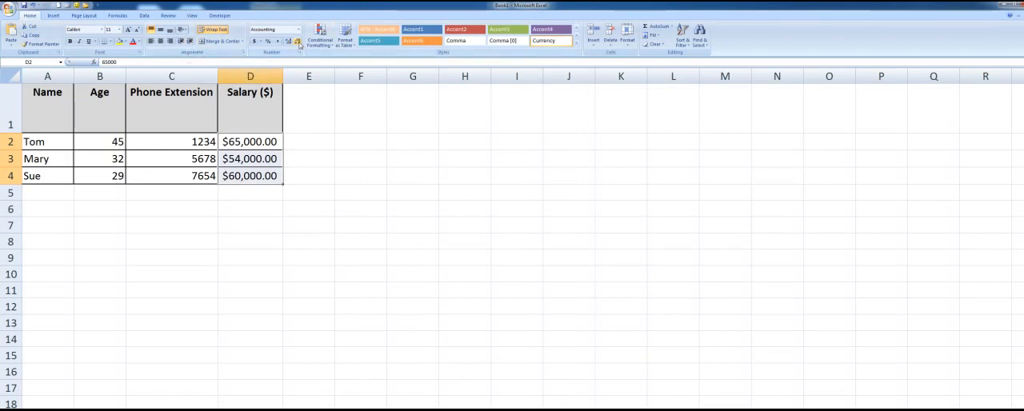
Step: Remove both decimal places from the salaries and total them in D5 with =SUM(D2:D4)
left_click(278, 40)
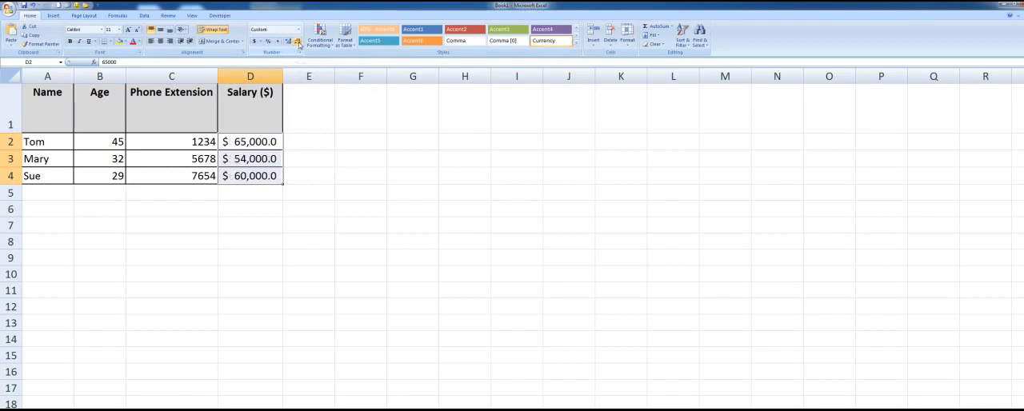
left_click(288, 42)
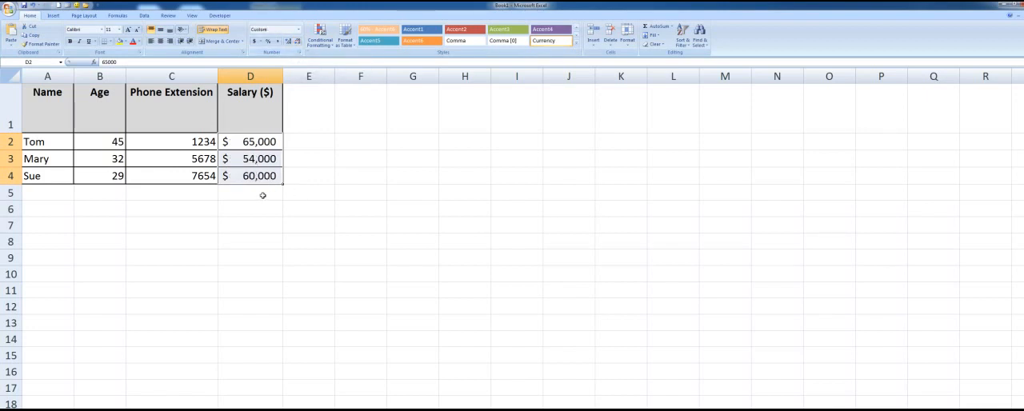
left_click(249, 192)
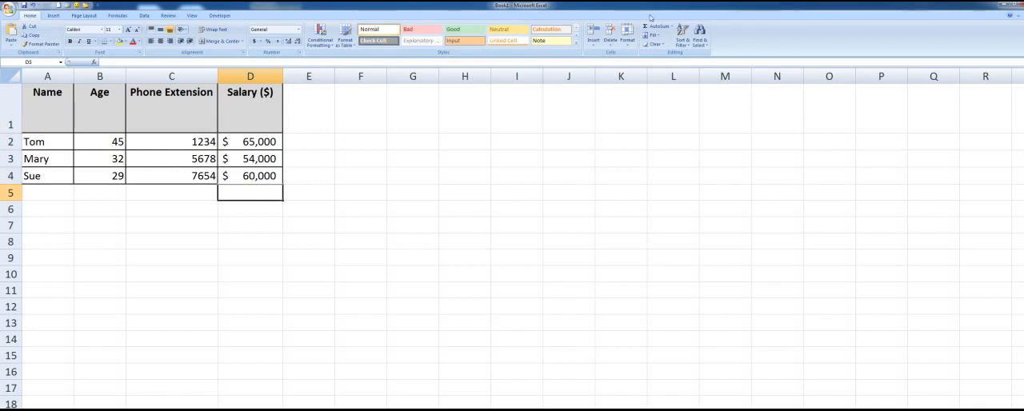
type("=SUM(D2:D4)")
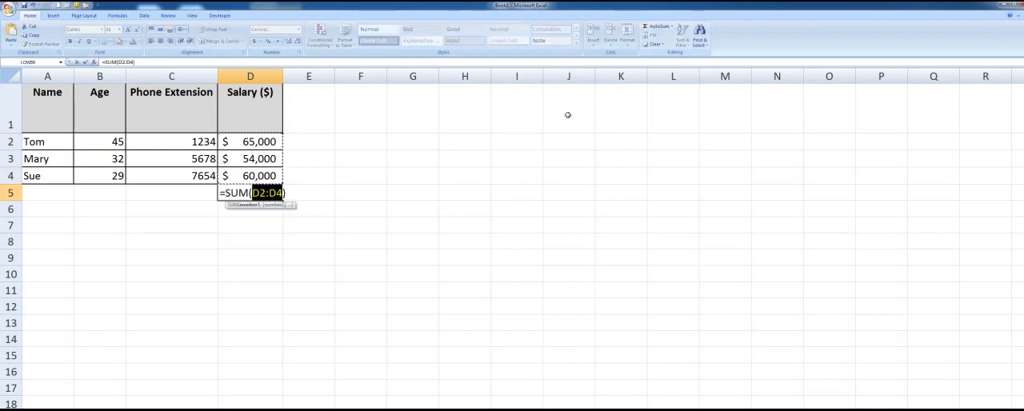